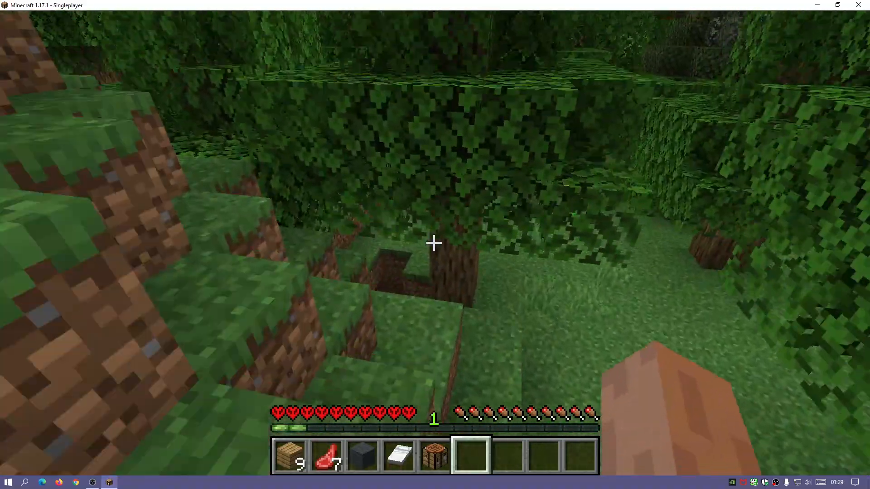
Step: Pause the hardcore world and save and quit to the title screen
{"action": "key", "text": "Escape"}
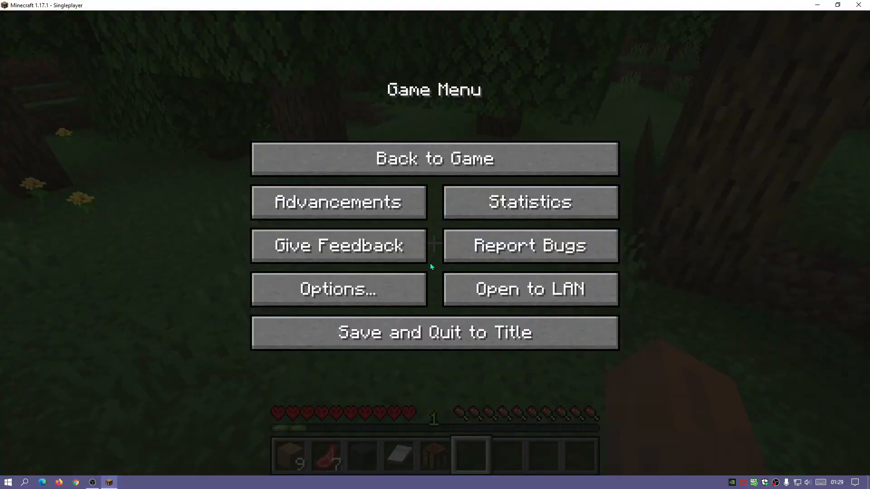
{"action": "left_click", "coordinate": [434, 333]}
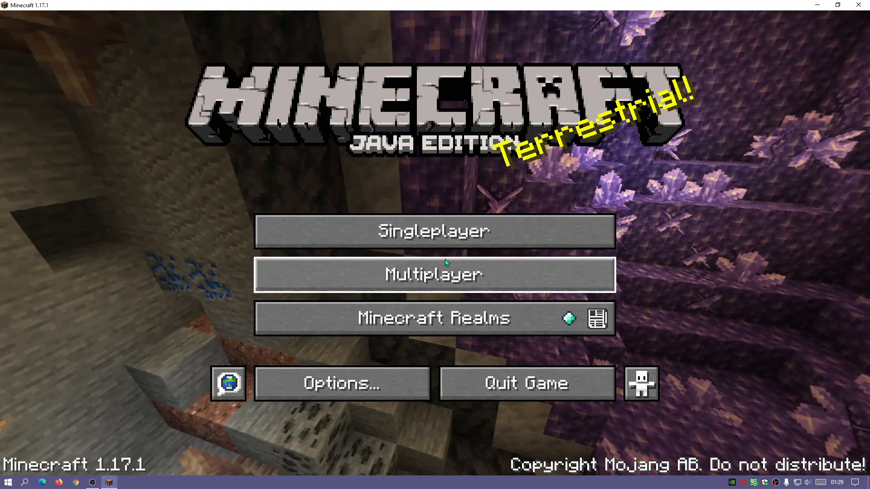
Step: From Singleplayer, make a backup of New 1 via Edit, then open its backups folder
{"action": "left_click", "coordinate": [433, 230]}
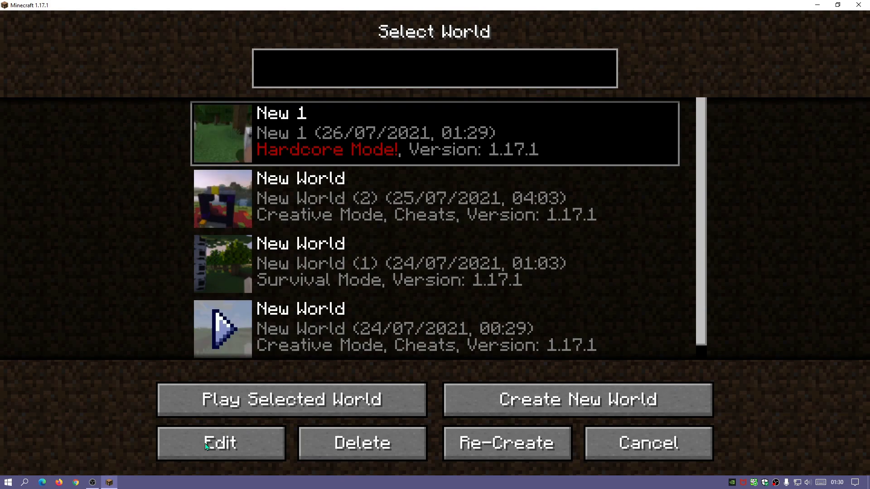
{"action": "left_click", "coordinate": [220, 443]}
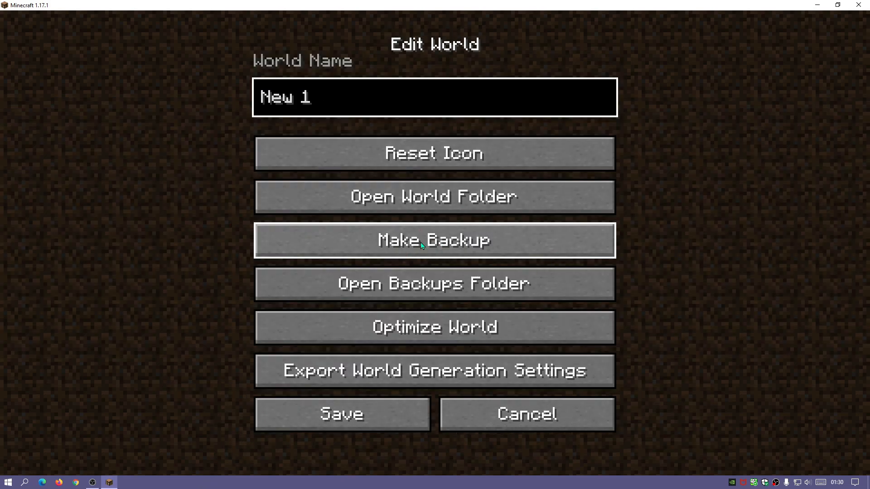
{"action": "left_click", "coordinate": [434, 97]}
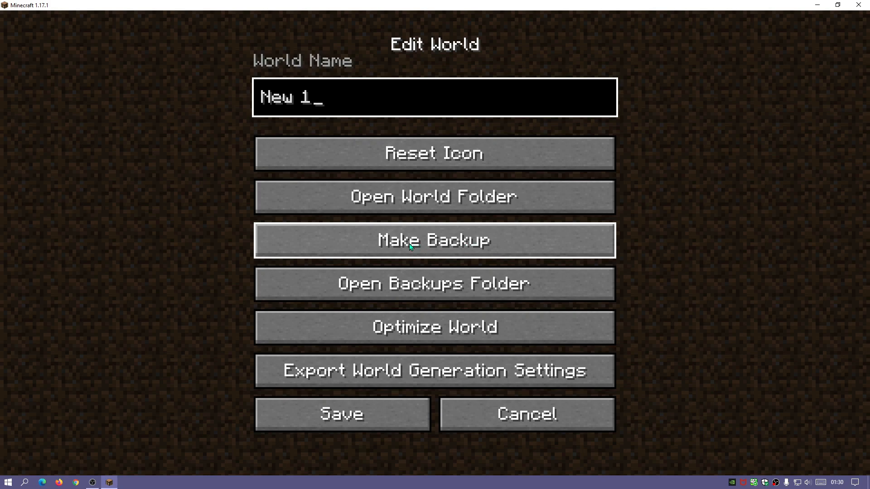
{"action": "left_click", "coordinate": [435, 240]}
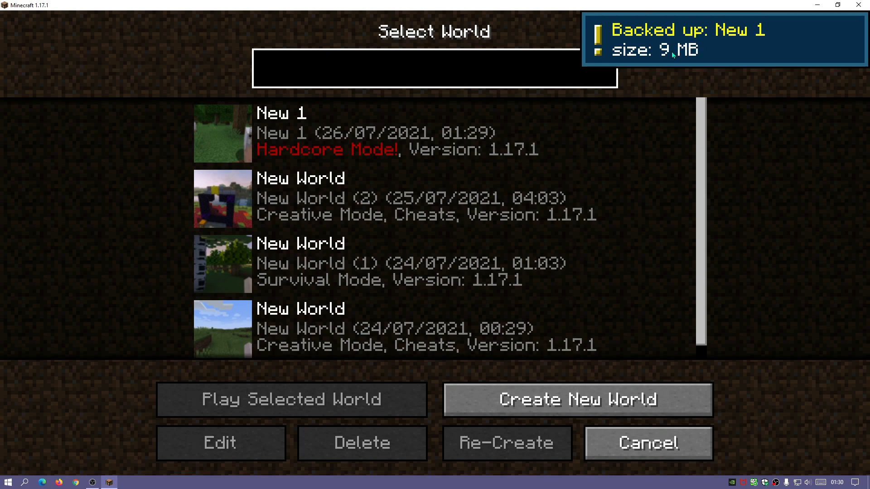
{"action": "mouse_move", "coordinate": [630, 39]}
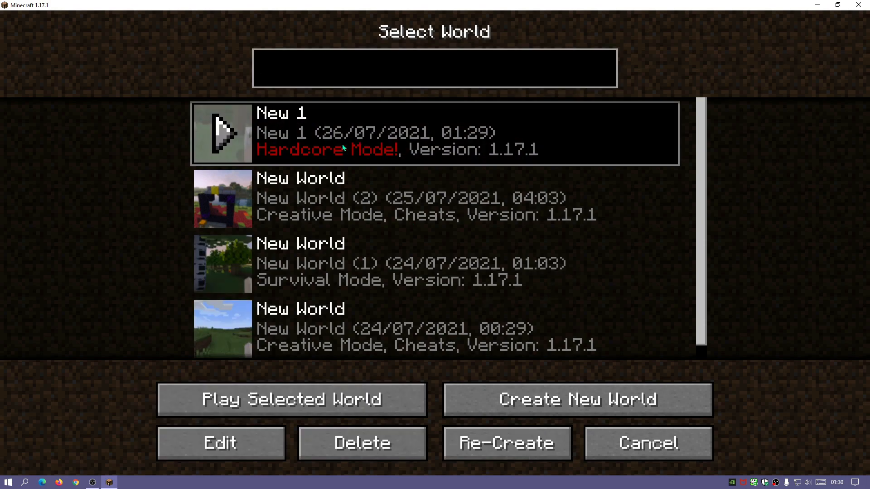
{"action": "left_click", "coordinate": [220, 443]}
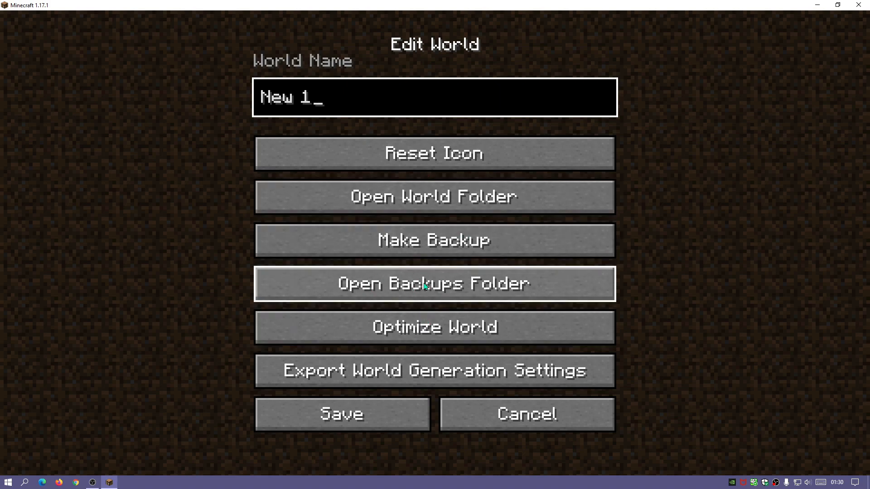
{"action": "left_click", "coordinate": [434, 283]}
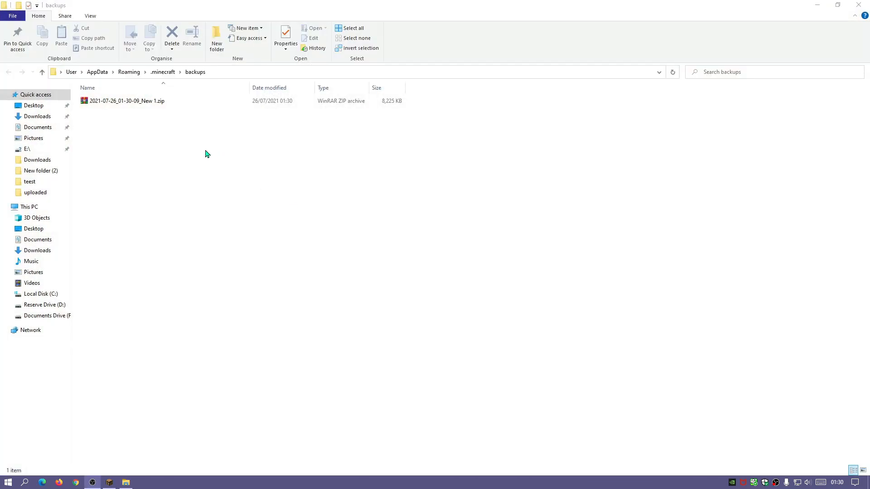
Step: Select and open the New 1 backup zip, then go up to .minecraft
{"action": "left_click", "coordinate": [126, 101]}
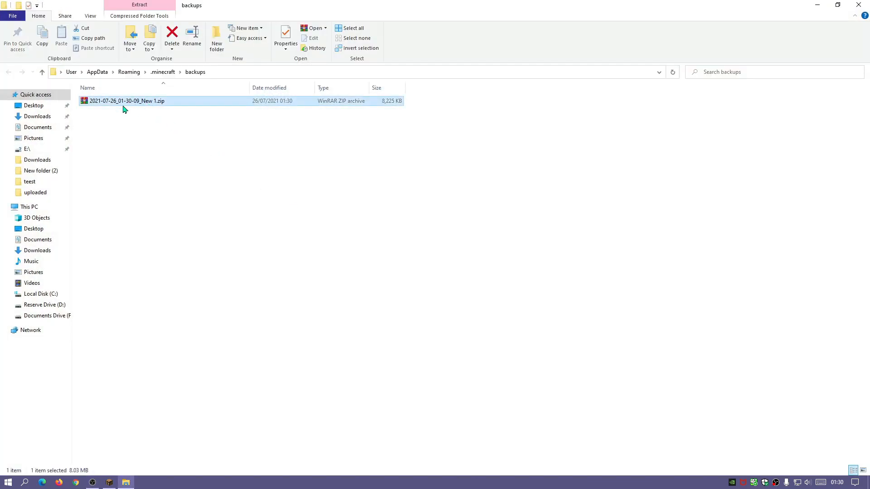
{"action": "mouse_move", "coordinate": [125, 106]}
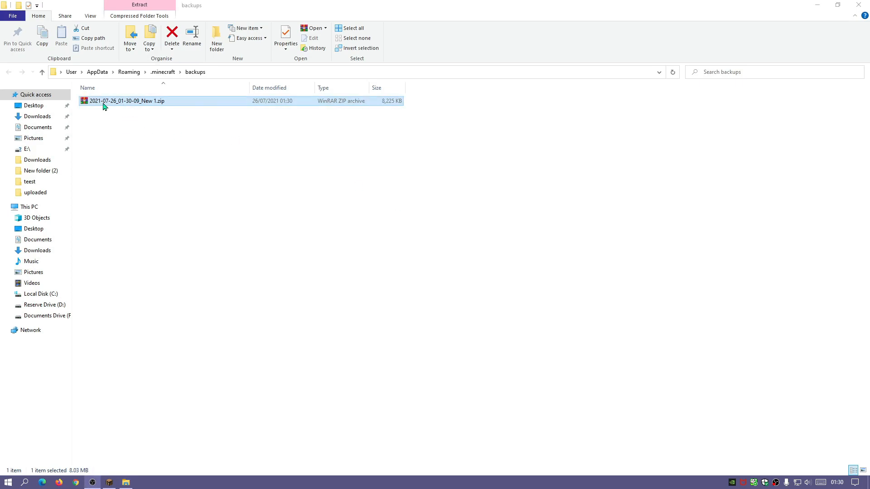
{"action": "mouse_move", "coordinate": [112, 108]}
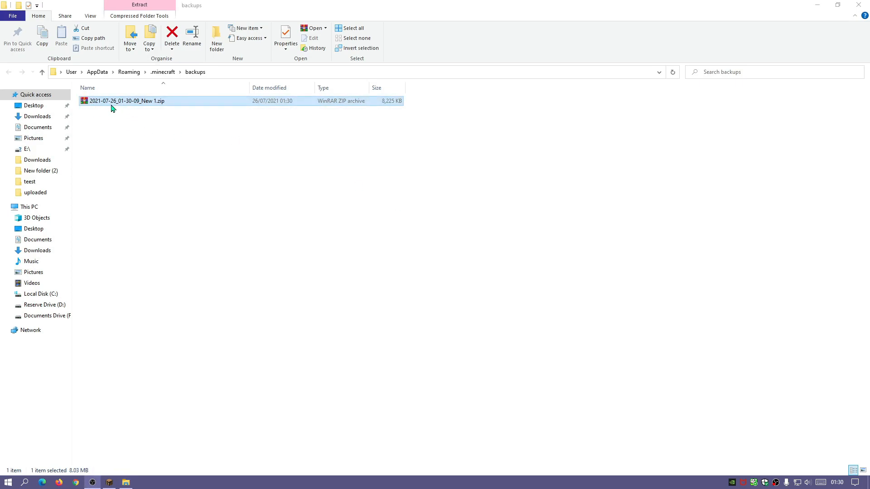
{"action": "mouse_move", "coordinate": [132, 106]}
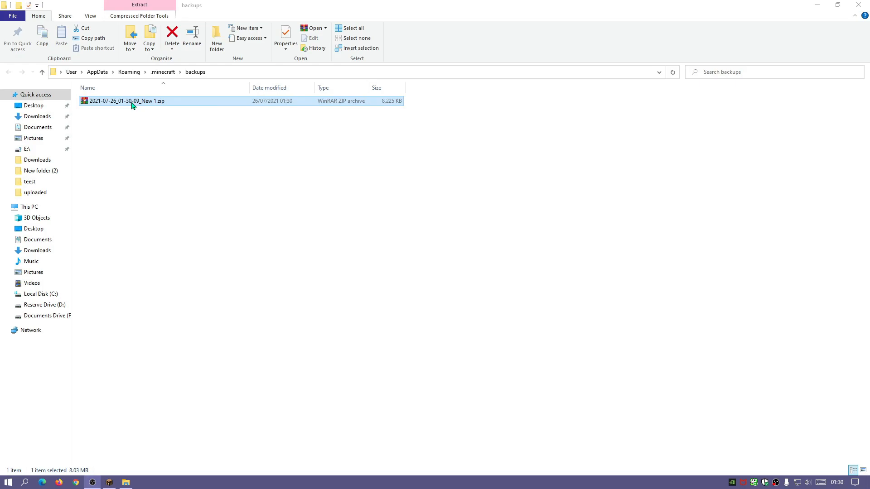
{"action": "double_click", "coordinate": [125, 100]}
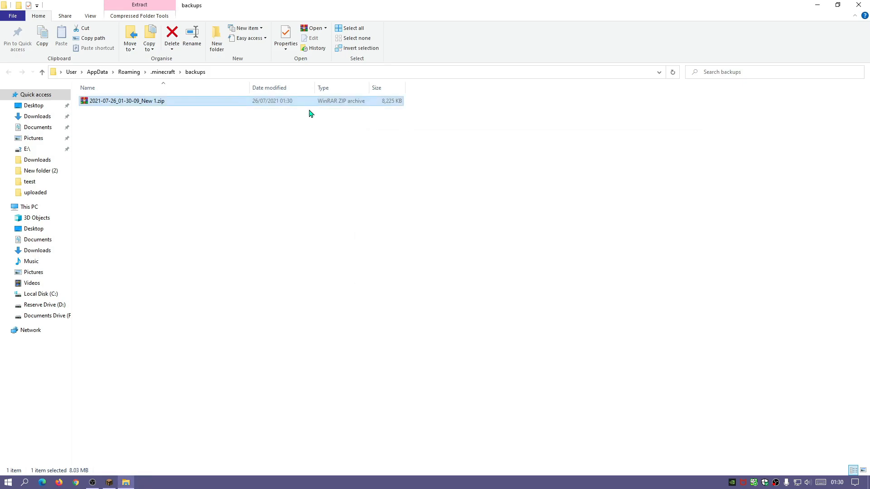
{"action": "mouse_move", "coordinate": [163, 71]}
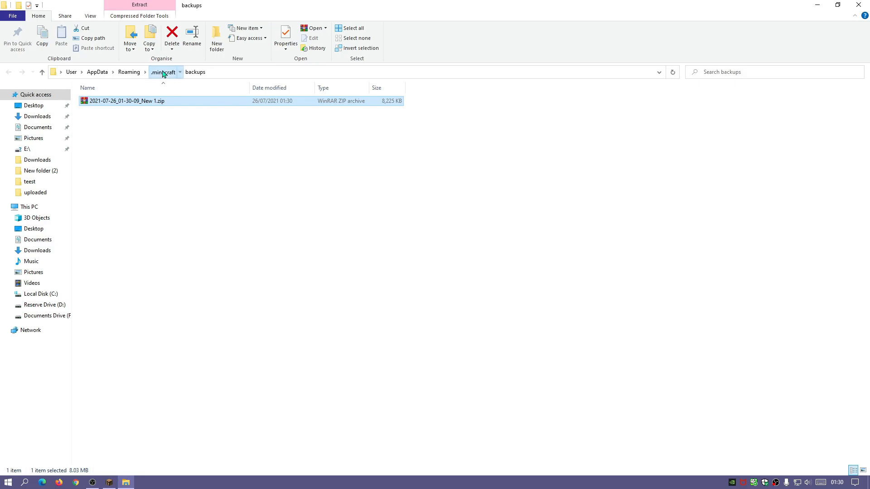
{"action": "left_click", "coordinate": [163, 72]}
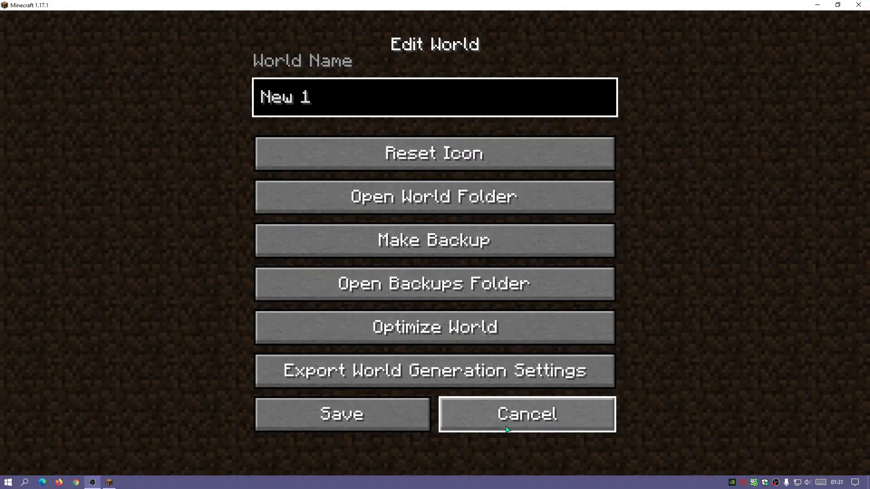
Step: Close the game, start the Launcher, and open the Latest release installation's game folder
{"action": "left_click", "coordinate": [526, 413]}
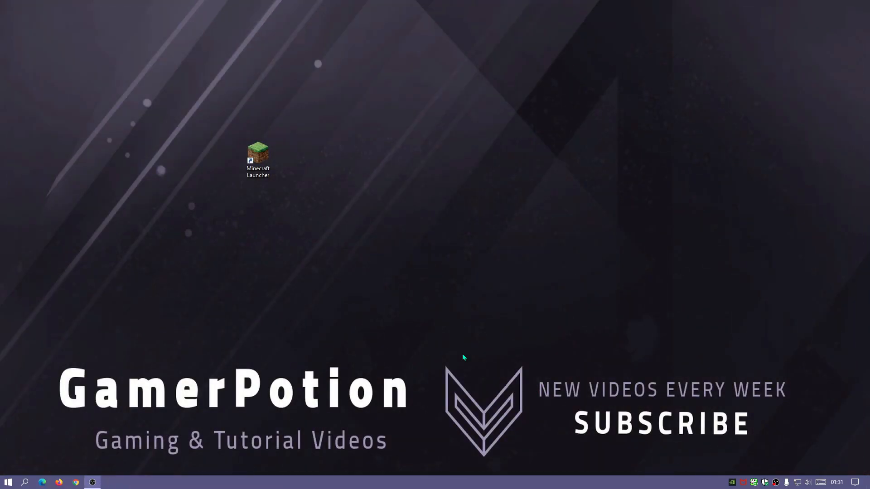
{"action": "double_click", "coordinate": [257, 154]}
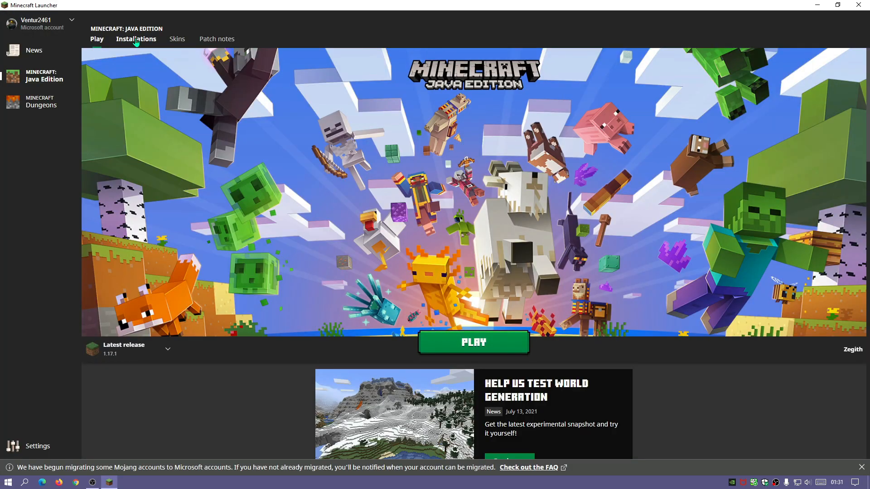
{"action": "left_click", "coordinate": [136, 39]}
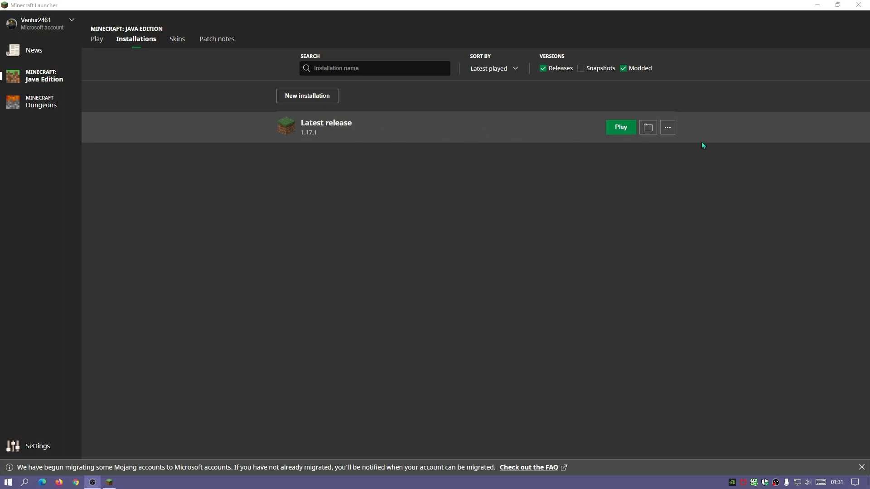
{"action": "left_click", "coordinate": [126, 482]}
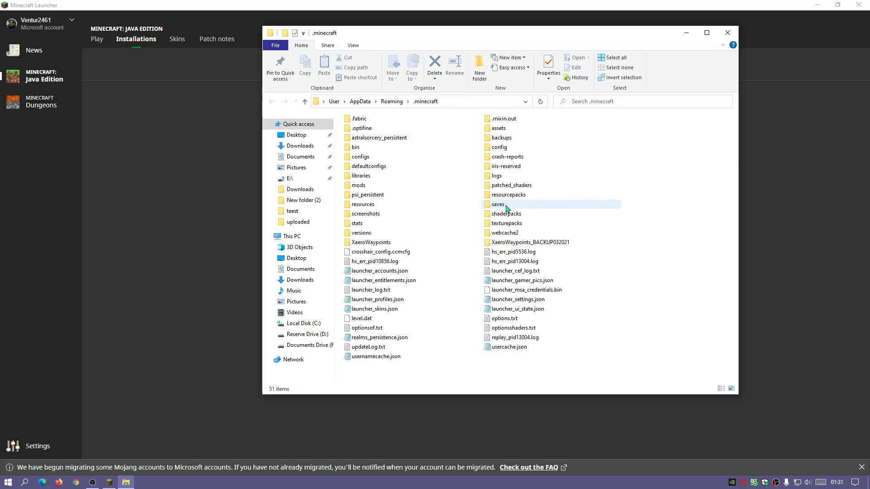
{"action": "mouse_move", "coordinate": [505, 207]}
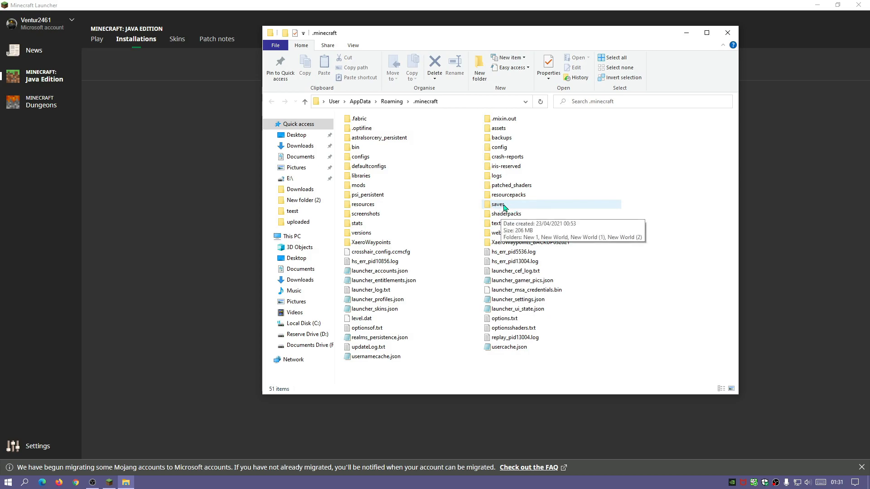
Step: Open the saves folder in .minecraft and select the New 1 world folder
{"action": "double_click", "coordinate": [498, 204]}
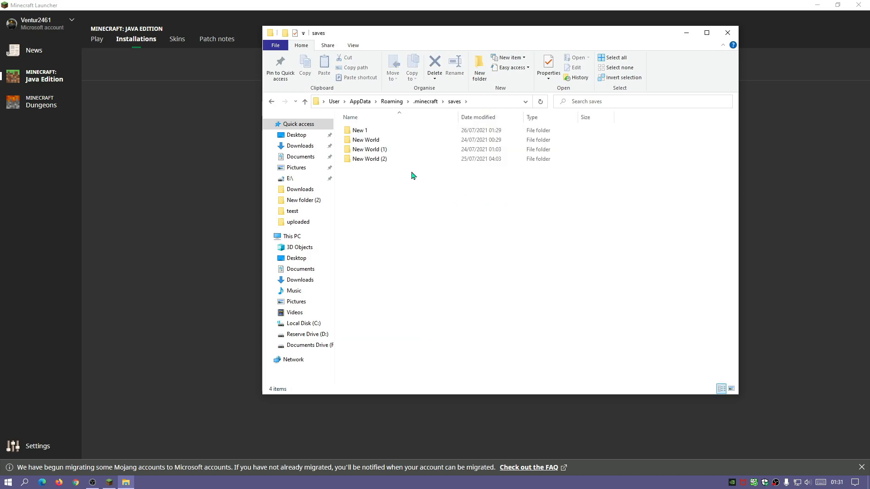
{"action": "mouse_move", "coordinate": [365, 139]}
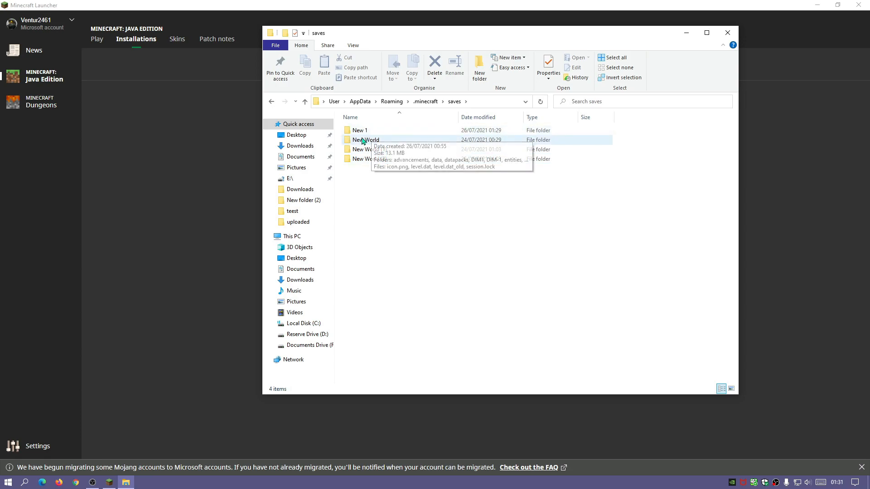
{"action": "mouse_move", "coordinate": [361, 132]}
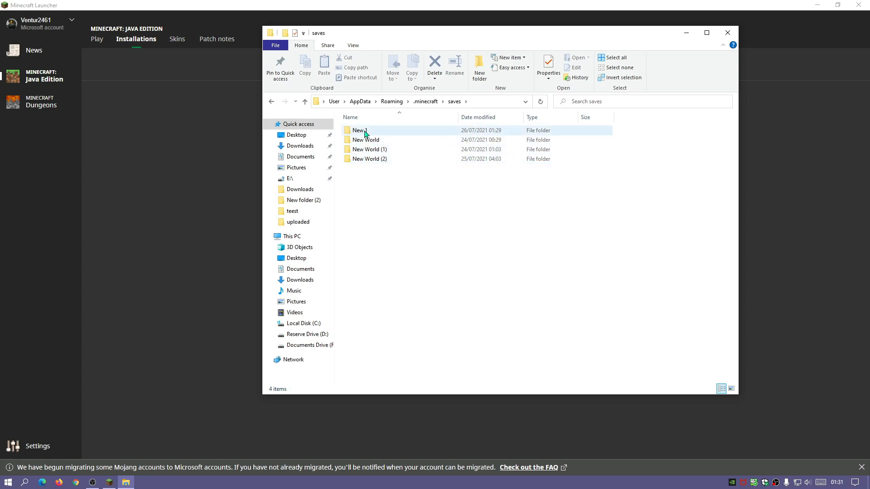
{"action": "left_click", "coordinate": [369, 159]}
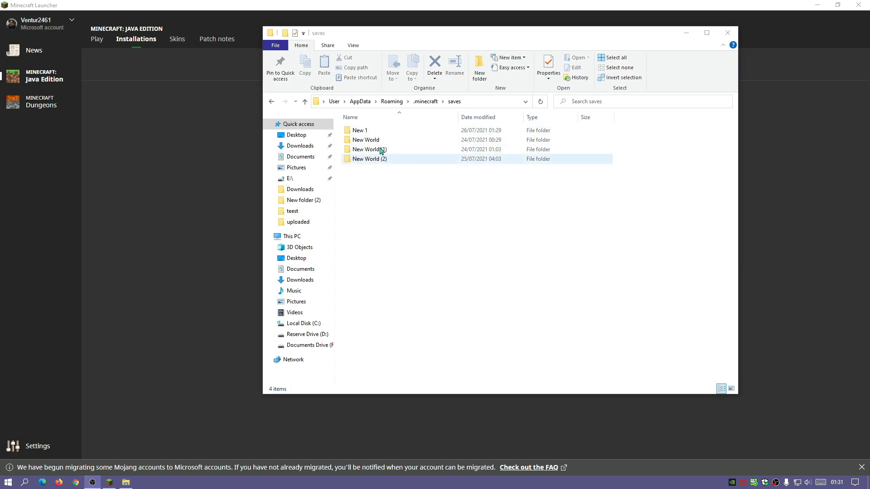
{"action": "left_click", "coordinate": [359, 130]}
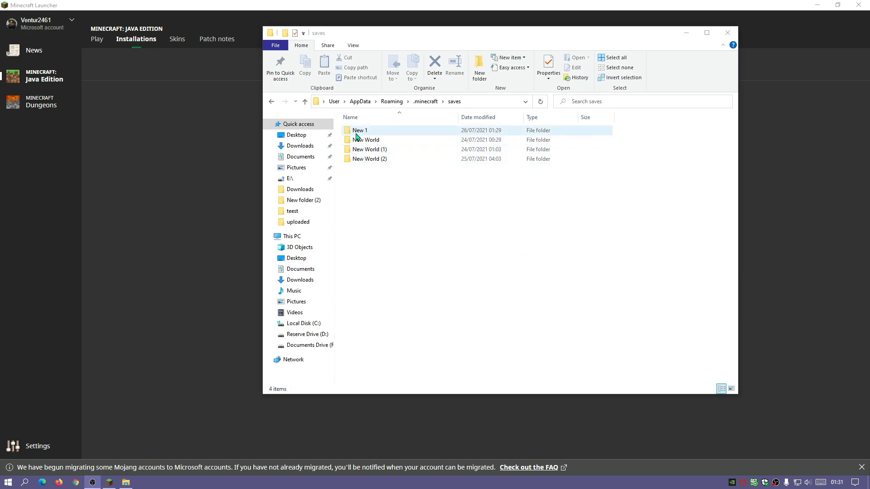
Step: Bring up the New 1 folder's context menu to zip it
{"action": "right_click", "coordinate": [359, 130]}
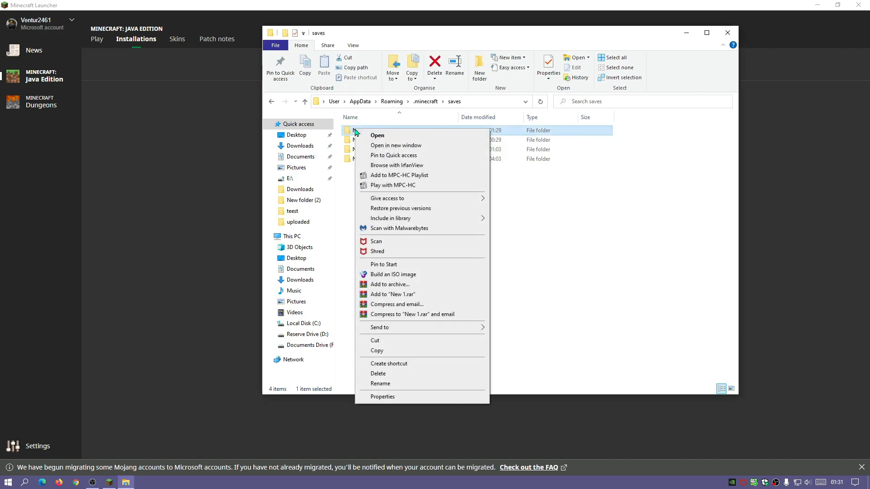
{"action": "left_click", "coordinate": [376, 351]}
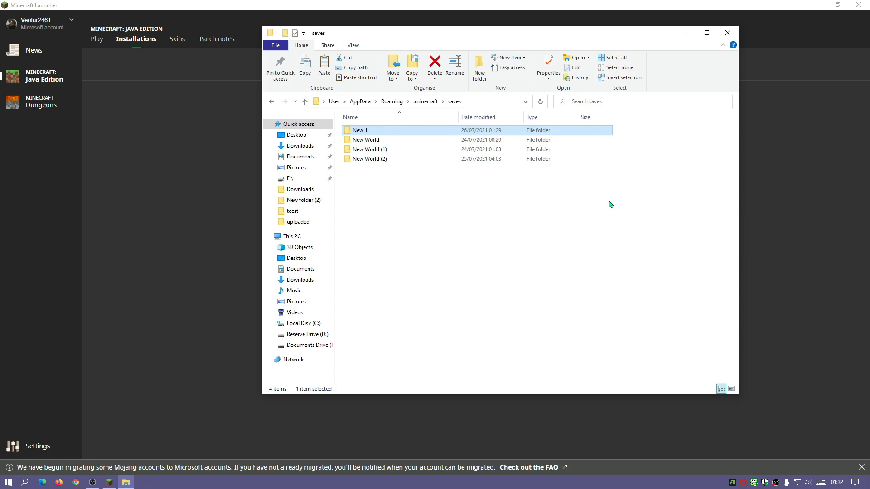
{"action": "right_click", "coordinate": [359, 130]}
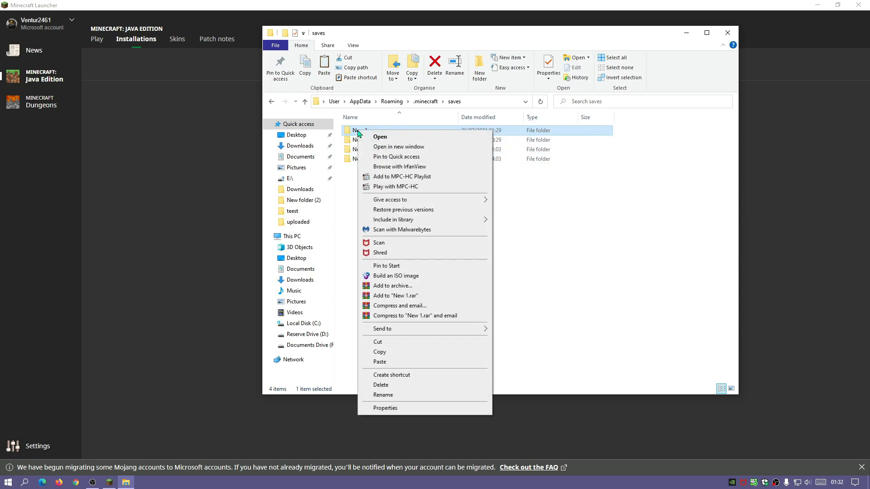
{"action": "mouse_move", "coordinate": [382, 328]}
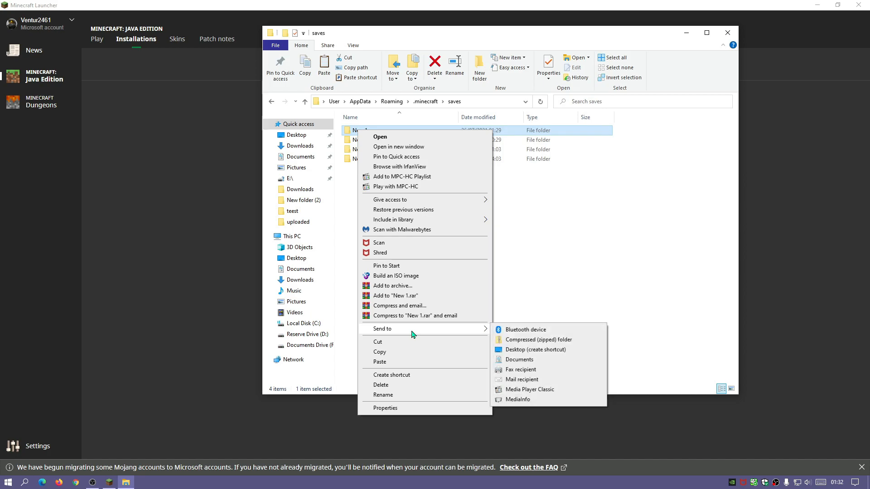
{"action": "mouse_move", "coordinate": [527, 342]}
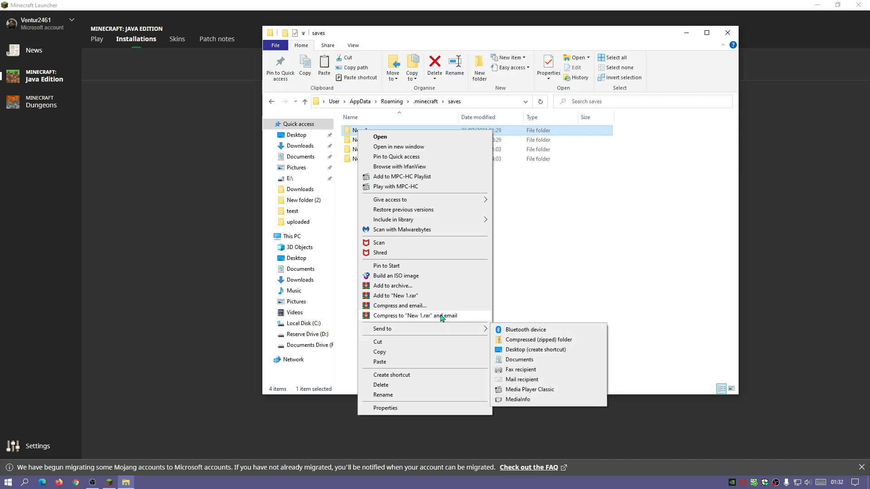
{"action": "mouse_move", "coordinate": [414, 319]}
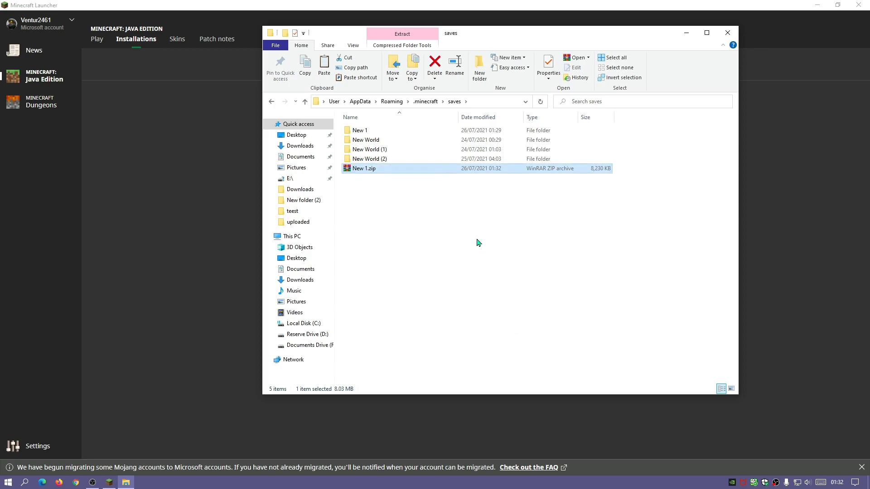
{"action": "mouse_move", "coordinate": [366, 174]}
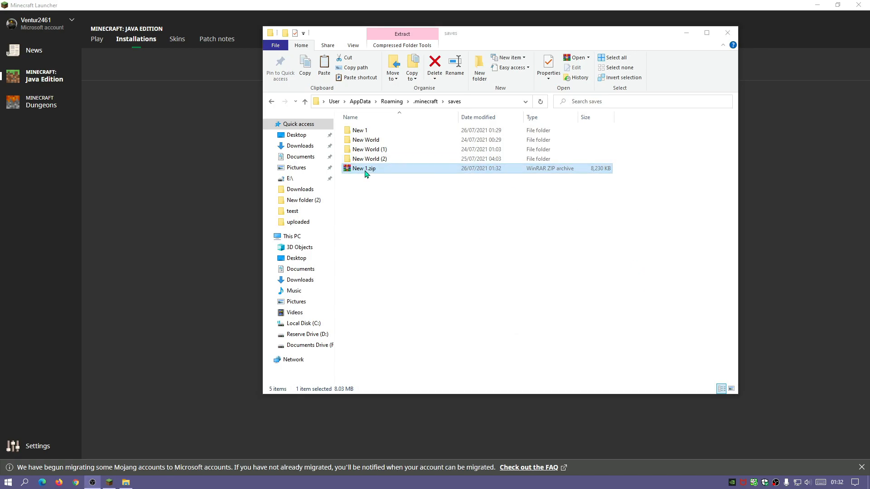
{"action": "double_click", "coordinate": [363, 169]}
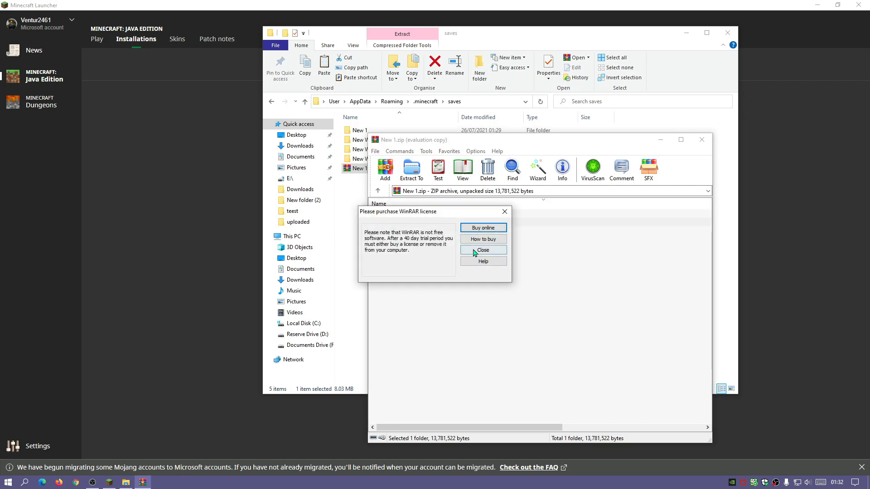
{"action": "left_click", "coordinate": [482, 250]}
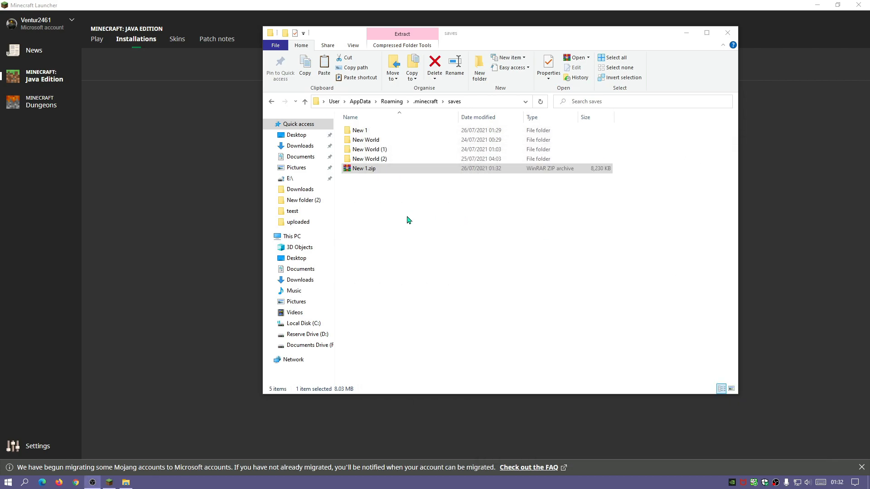
{"action": "left_click", "coordinate": [360, 130]}
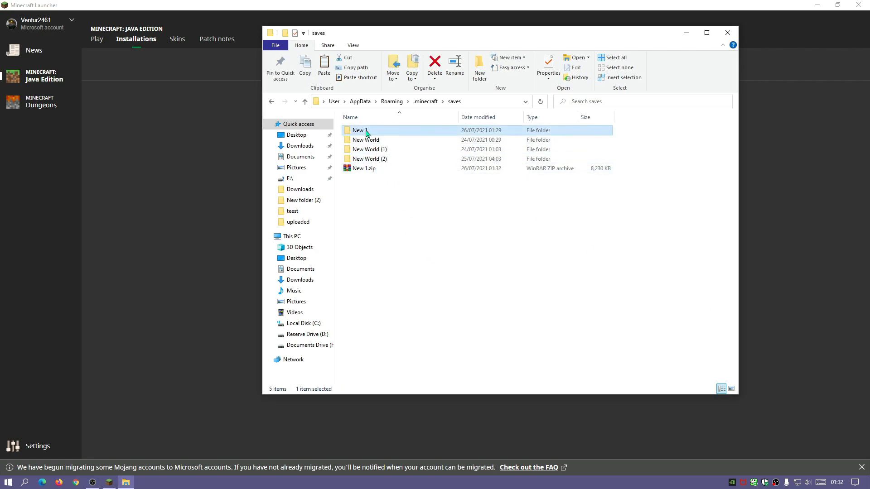
Step: Delete the New 1 folder from saves and open the backup zip from .minecraft\backups
{"action": "left_click", "coordinate": [435, 65]}
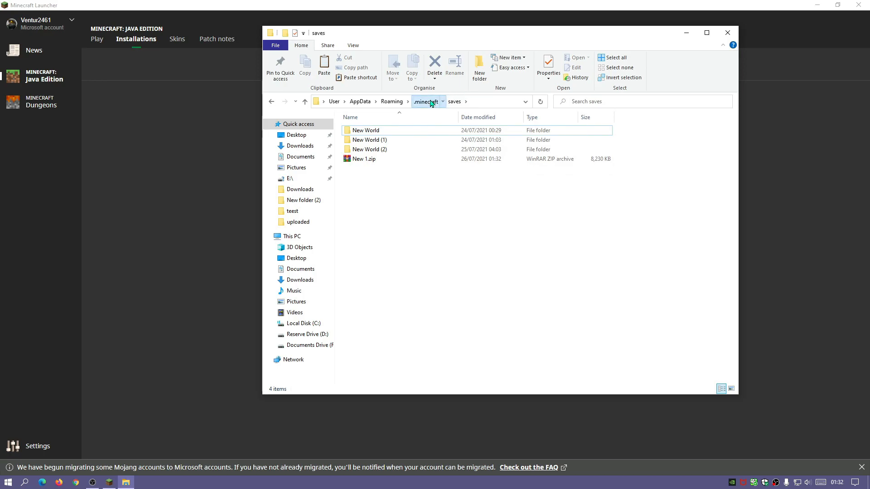
{"action": "left_click", "coordinate": [425, 101]}
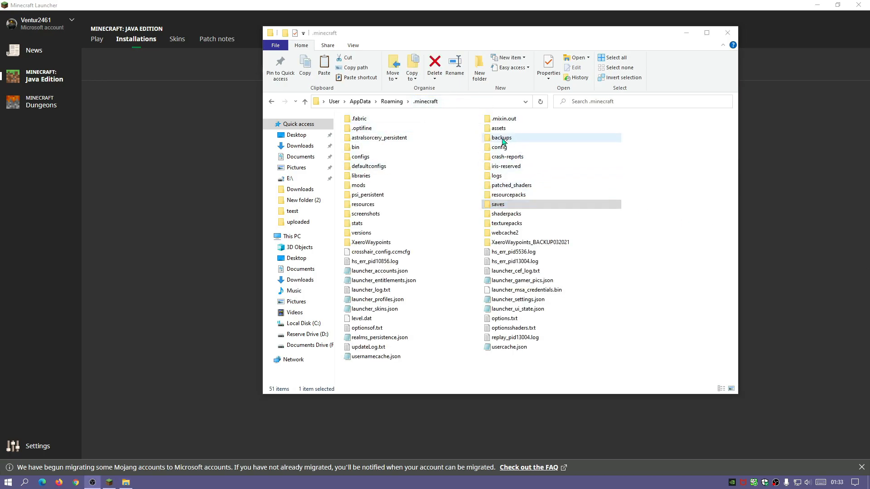
{"action": "double_click", "coordinate": [501, 138]}
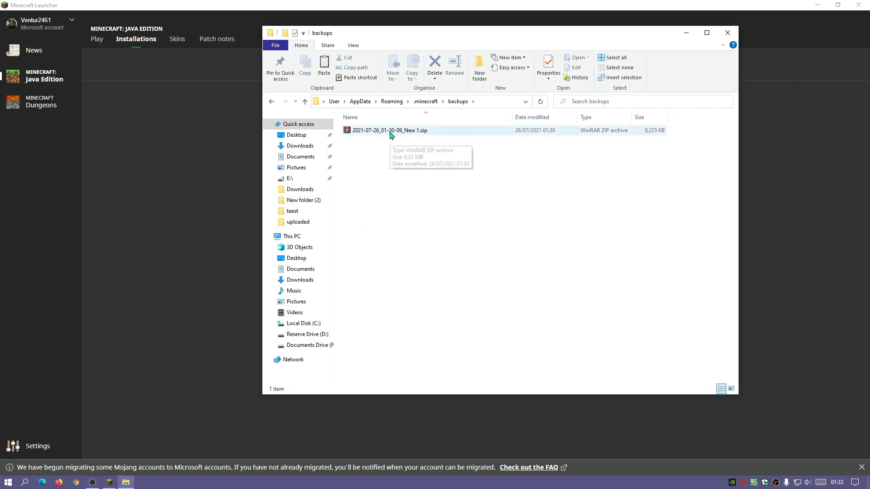
{"action": "double_click", "coordinate": [390, 130]}
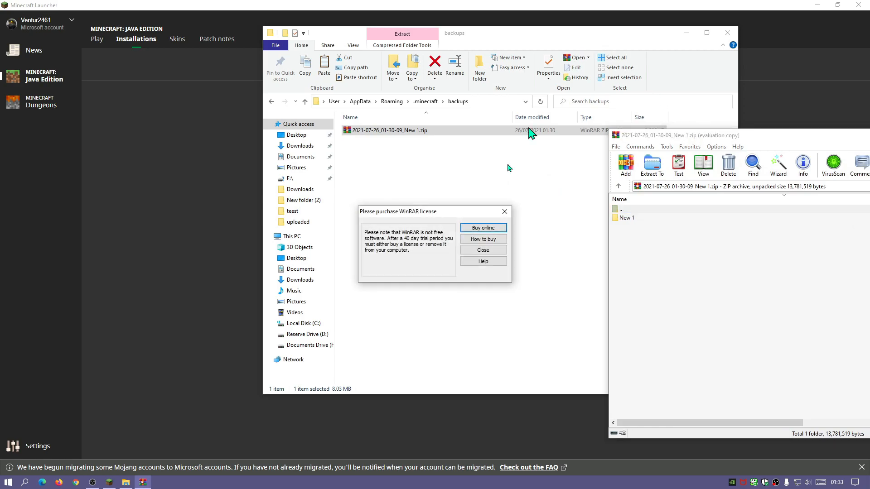
Step: Dismiss WinRAR's nag, extract New 1 into .minecraft\saves, and close the archive
{"action": "left_click", "coordinate": [482, 249]}
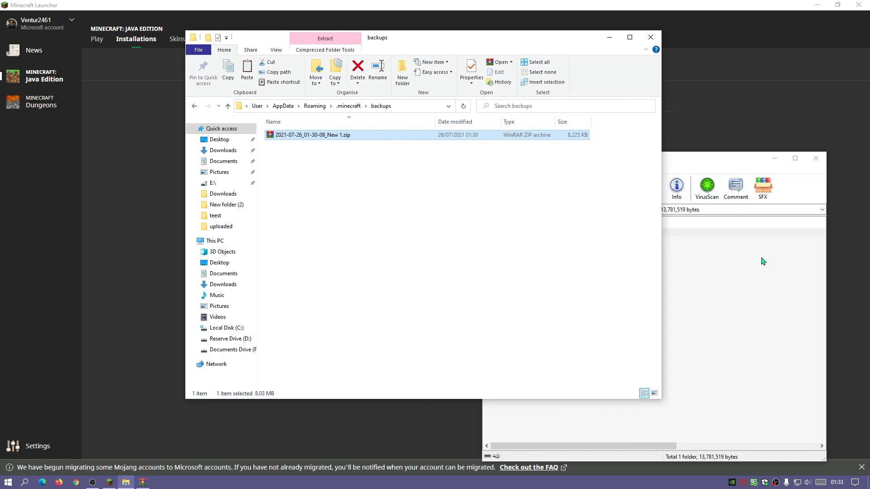
{"action": "left_click", "coordinate": [348, 106]}
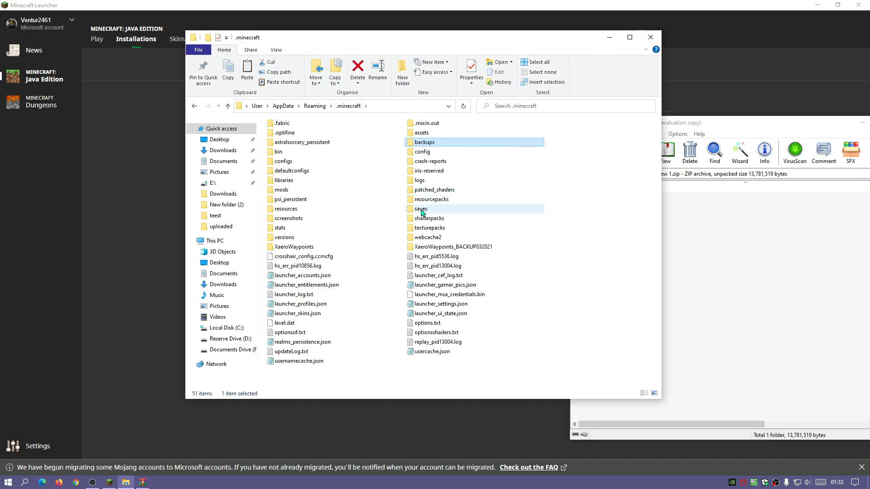
{"action": "double_click", "coordinate": [421, 209]}
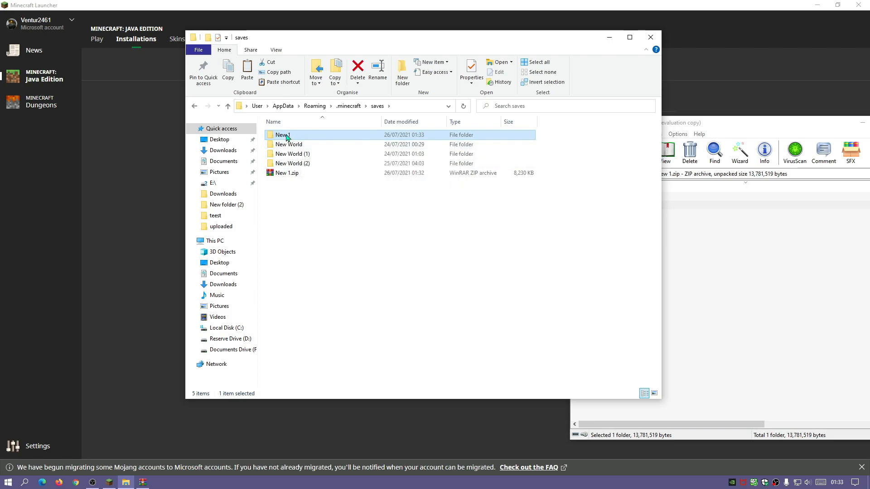
{"action": "mouse_move", "coordinate": [284, 135]}
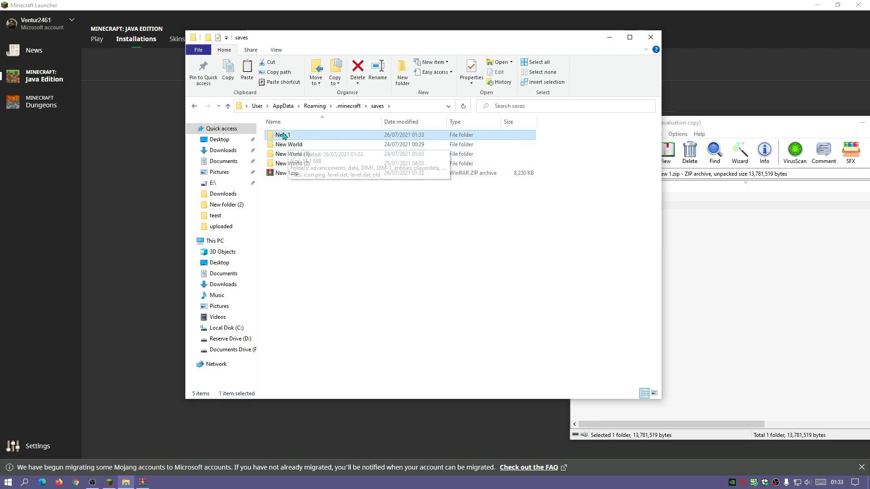
{"action": "mouse_move", "coordinate": [324, 138]}
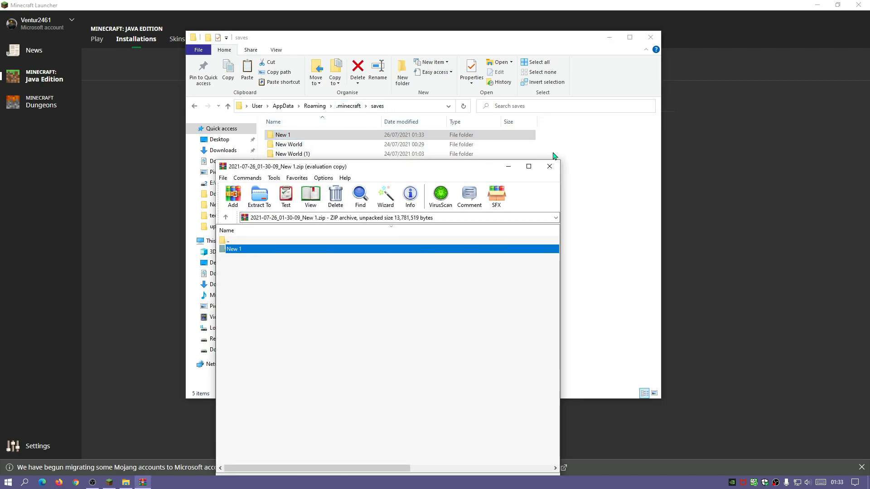
{"action": "left_click", "coordinate": [549, 166]}
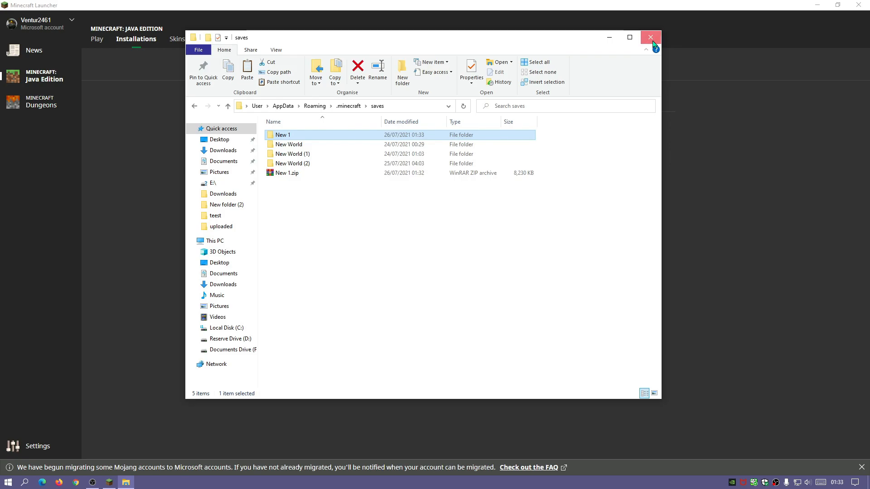
Step: Launch Latest release from the Launcher and view the Singleplayer world list showing New 1
{"action": "left_click", "coordinate": [650, 37]}
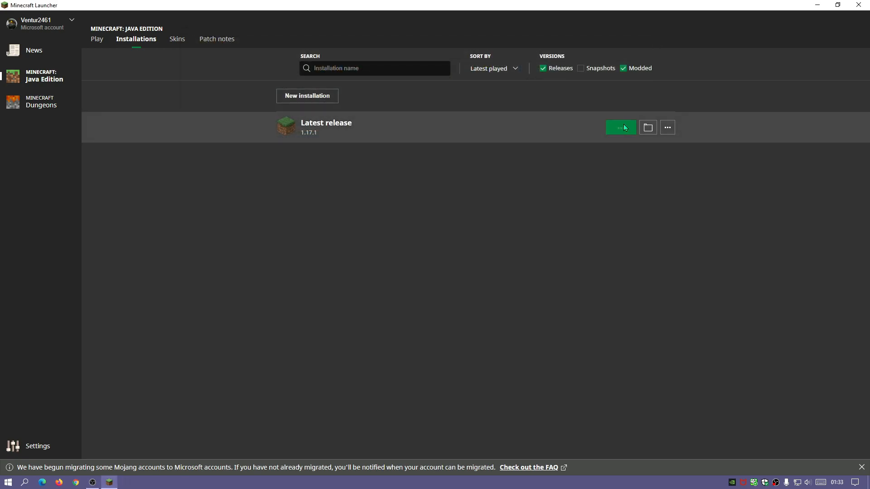
{"action": "left_click", "coordinate": [621, 127]}
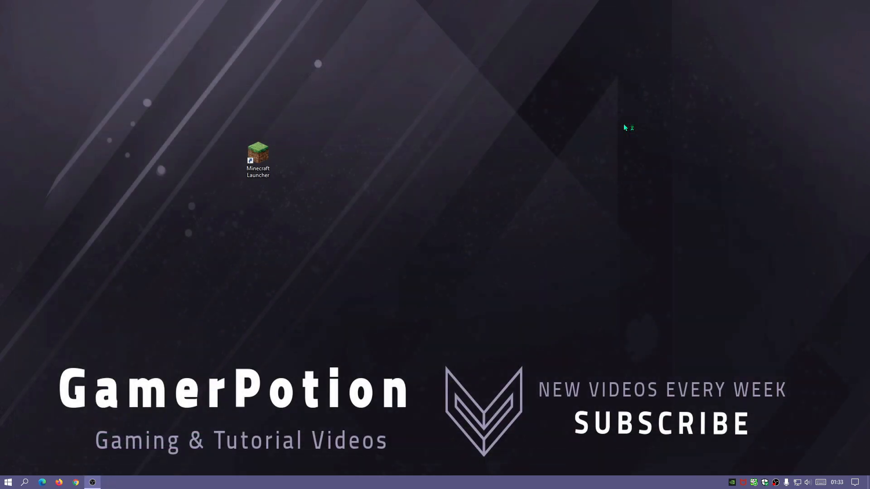
{"action": "double_click", "coordinate": [257, 156]}
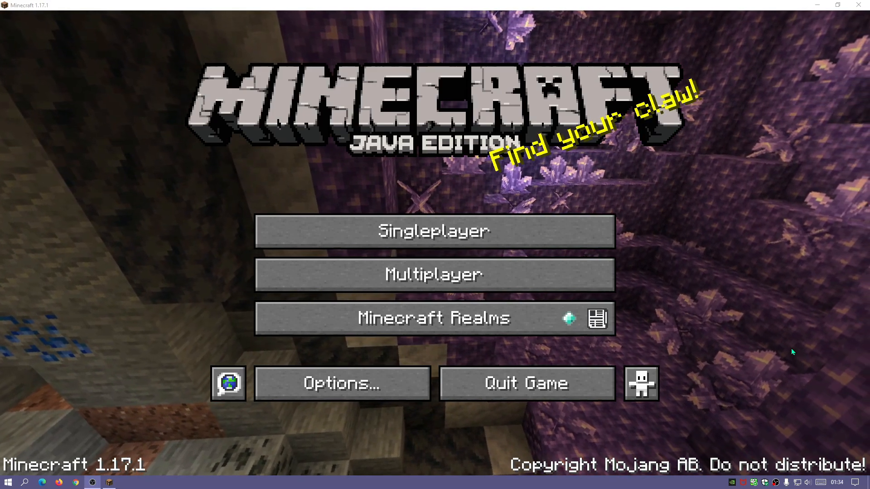
{"action": "left_click", "coordinate": [434, 231]}
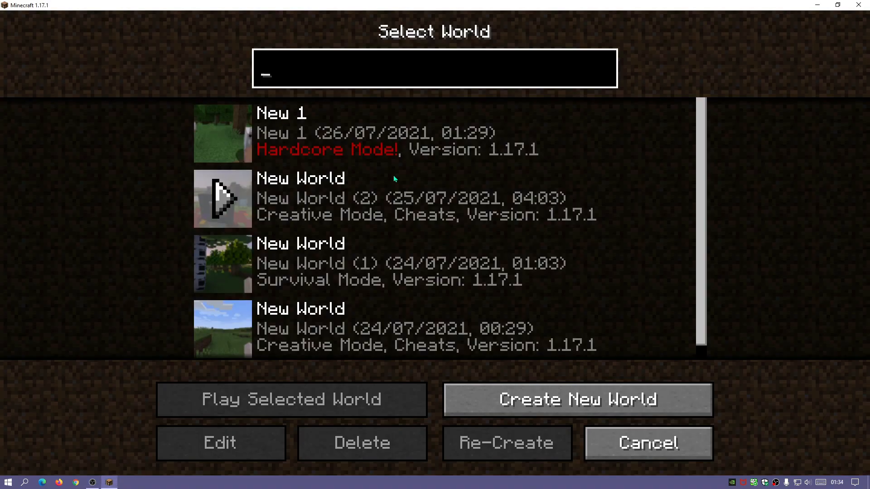